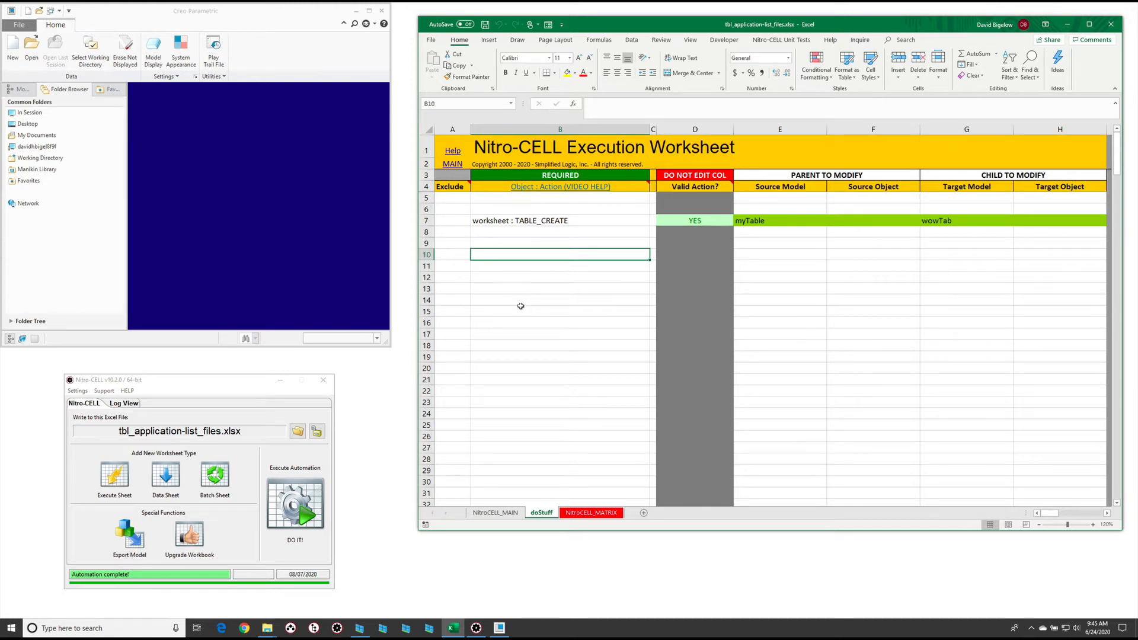
mouse_move(406, 310)
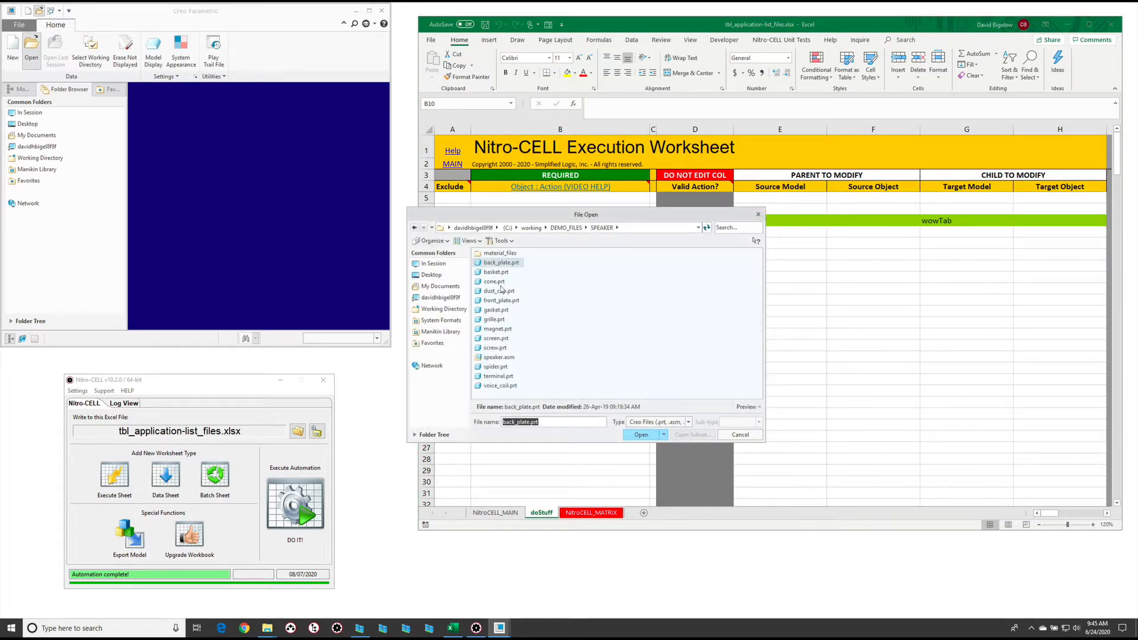
mouse_move(509, 354)
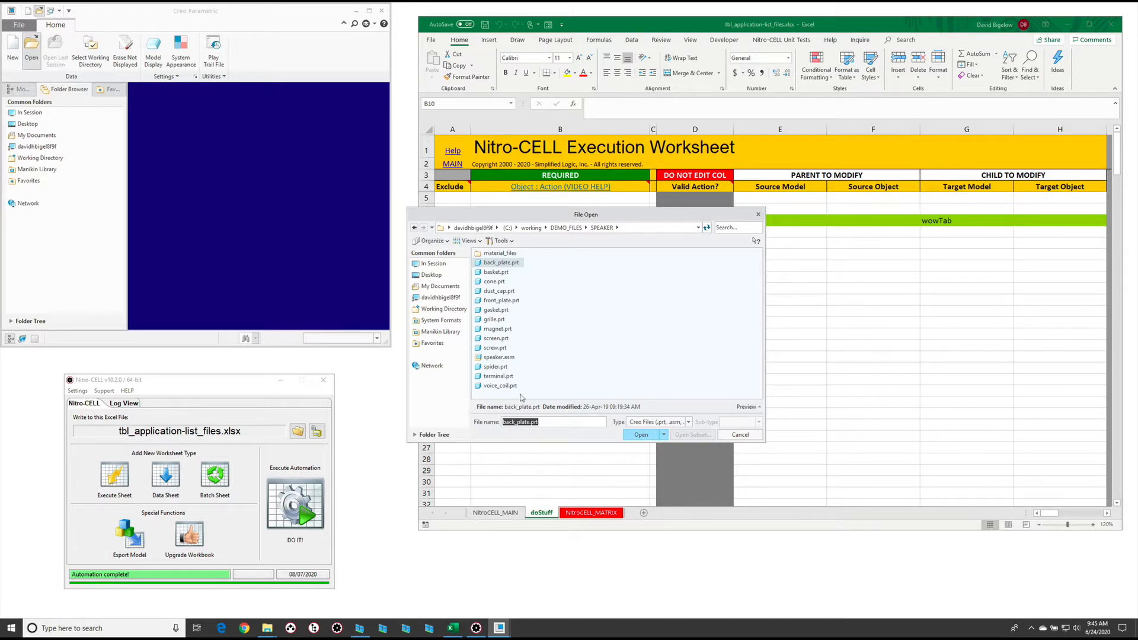
mouse_move(510, 316)
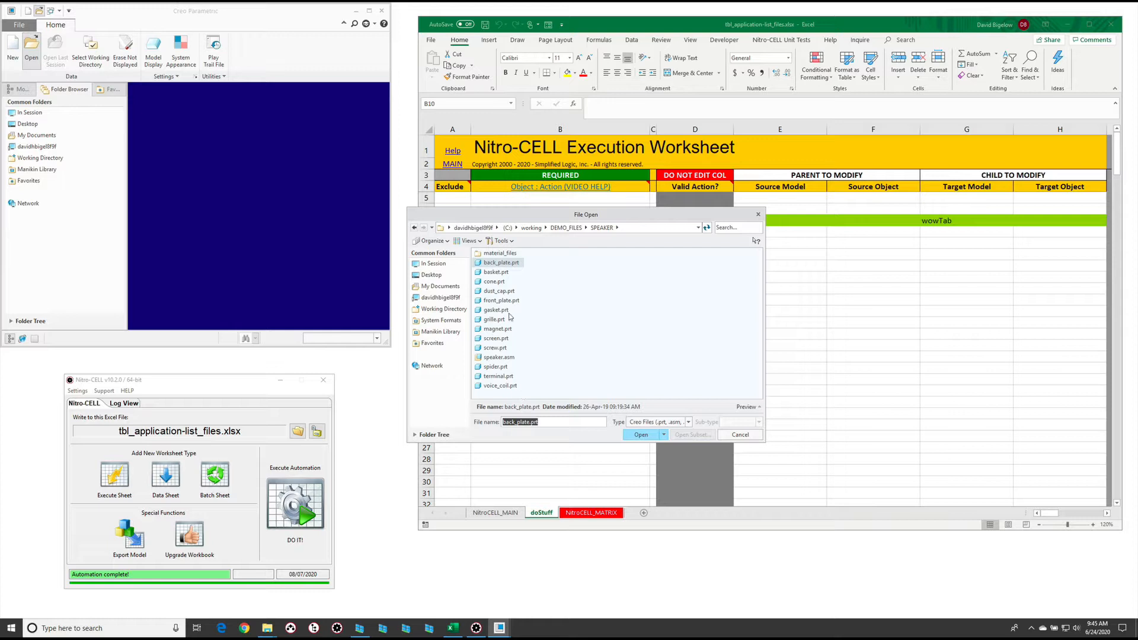
mouse_move(544, 366)
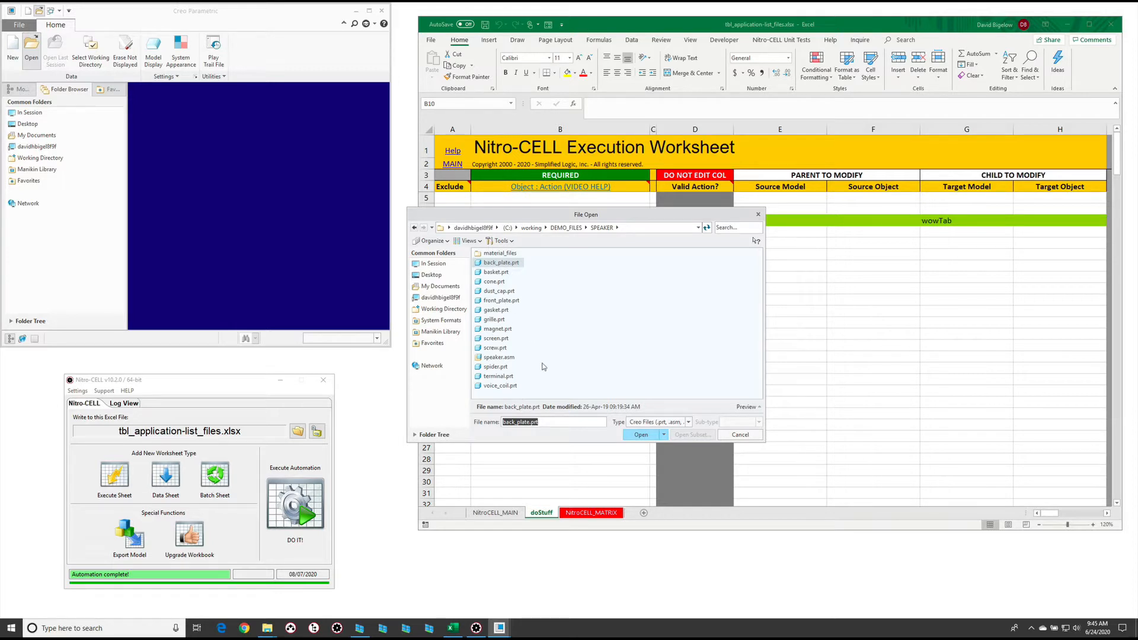
Enter =nc_command tbl_application : LIST_FILES in B10 with target myTable in H10
click(641, 434)
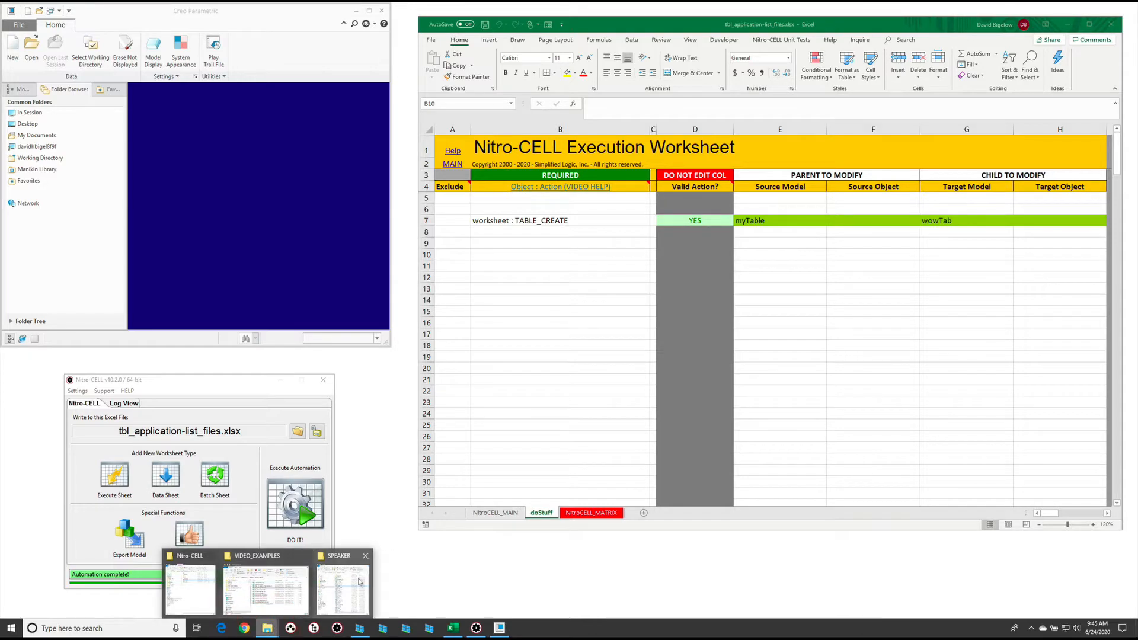
click(341, 585)
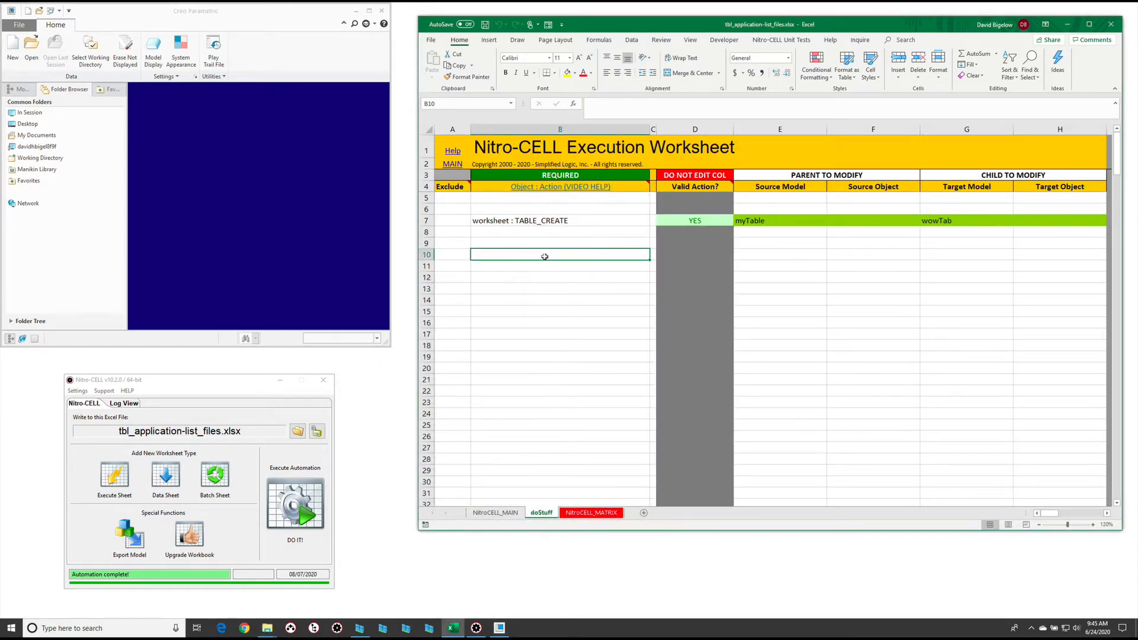
text(=nc_command)
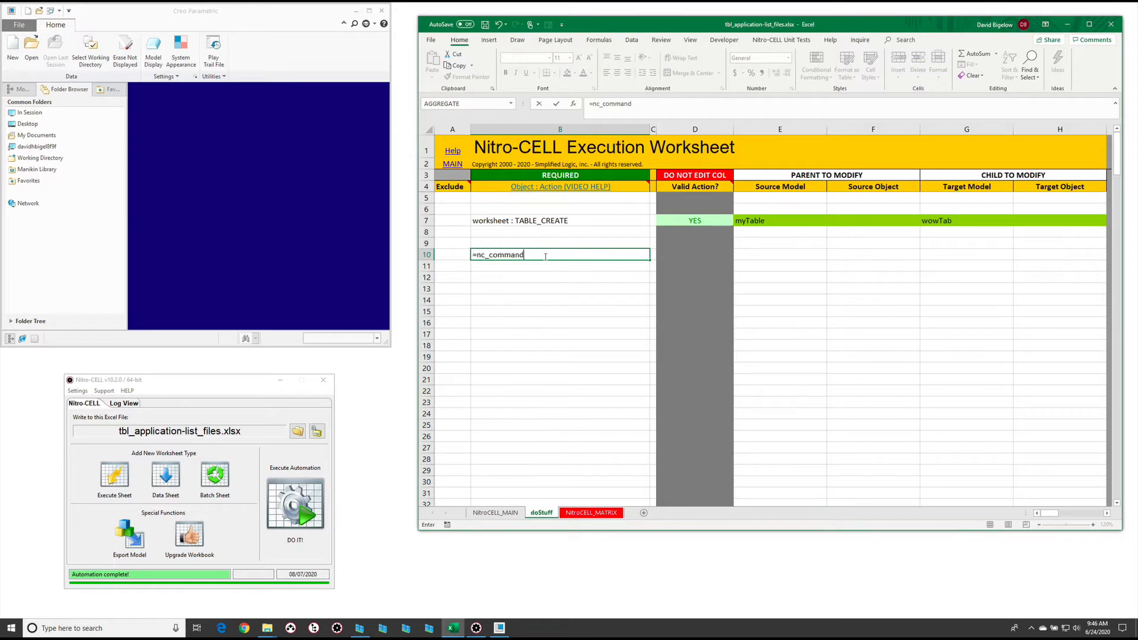
text([list_)
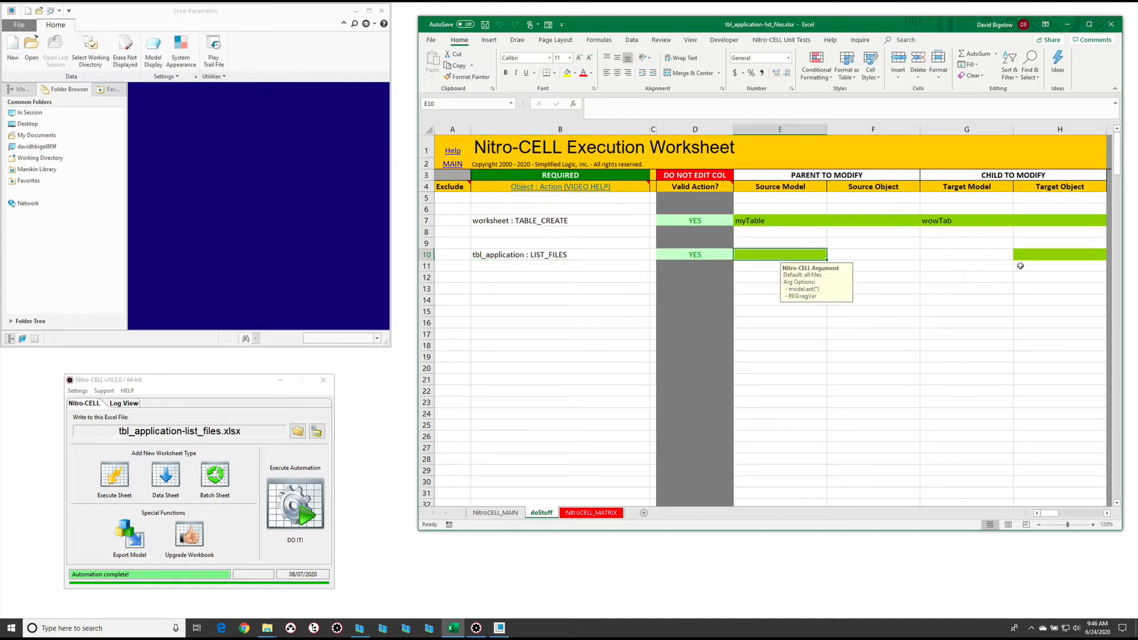
text(myTable)
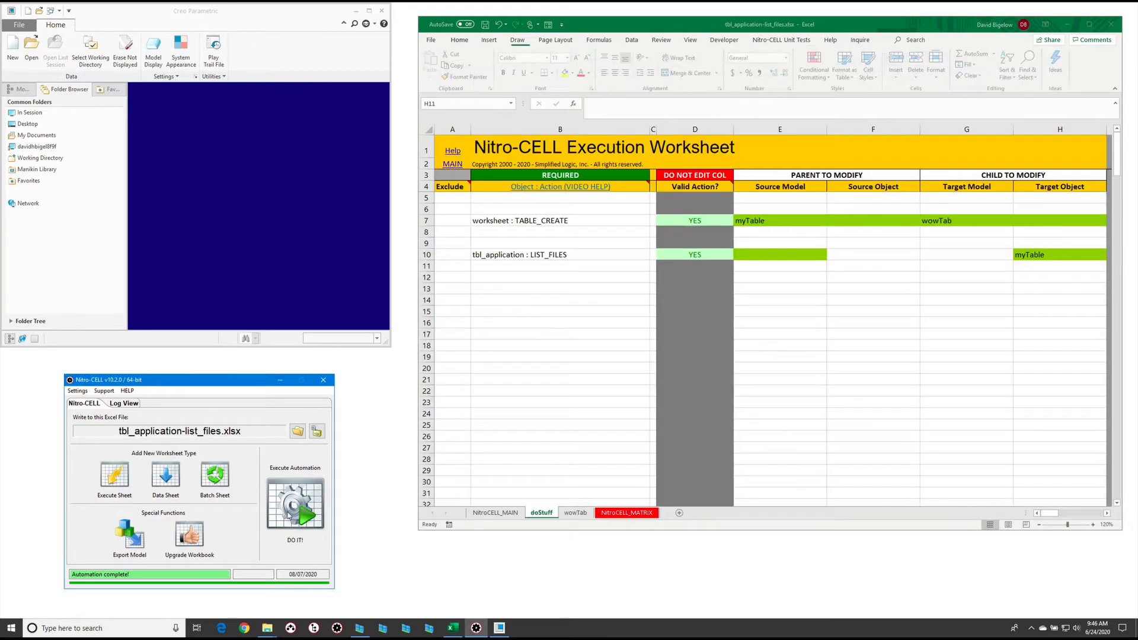
click(575, 512)
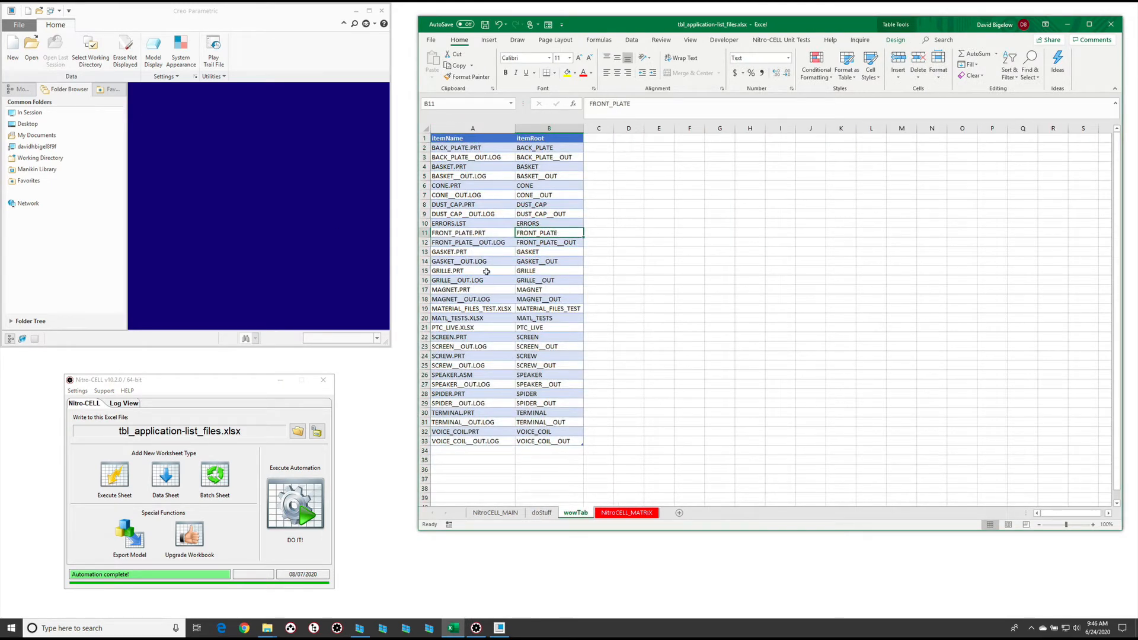
mouse_move(480, 327)
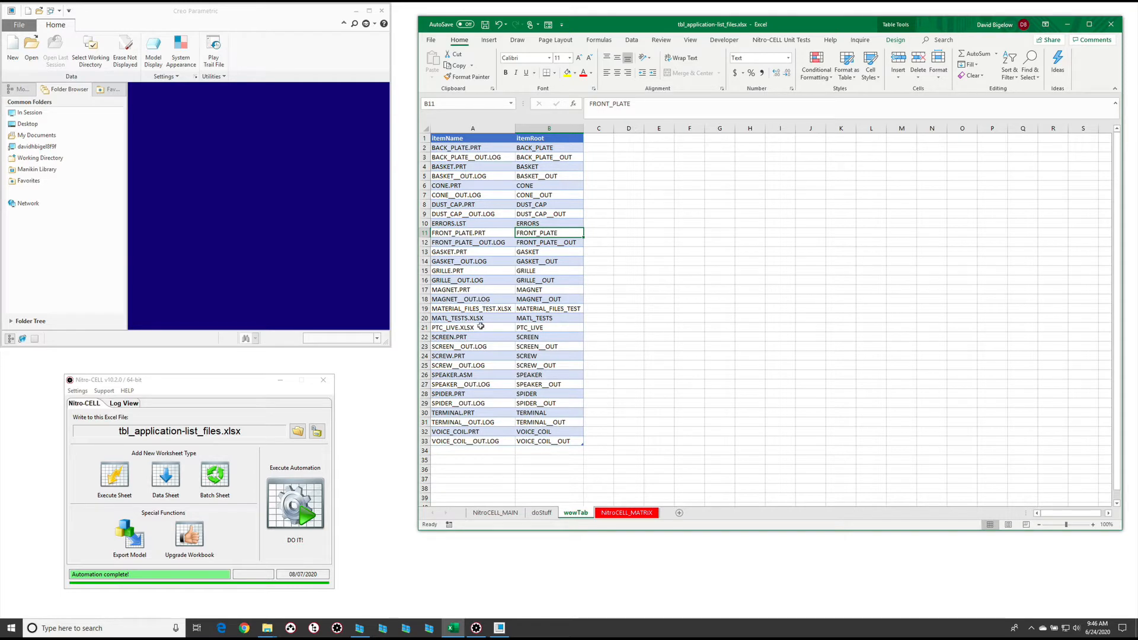
mouse_move(488, 363)
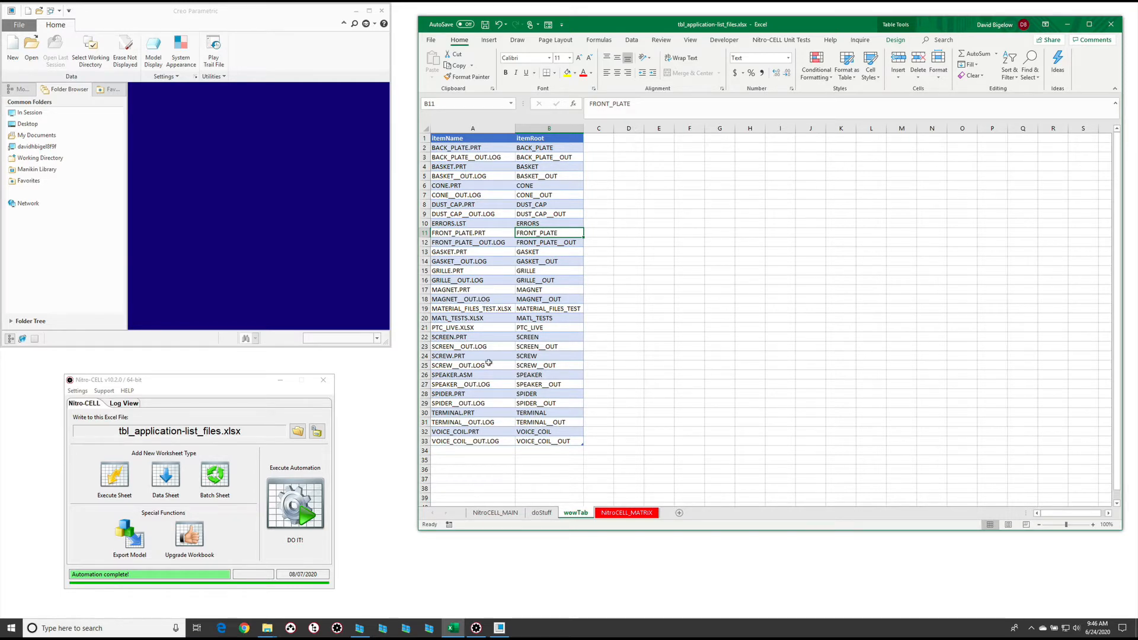
click(542, 512)
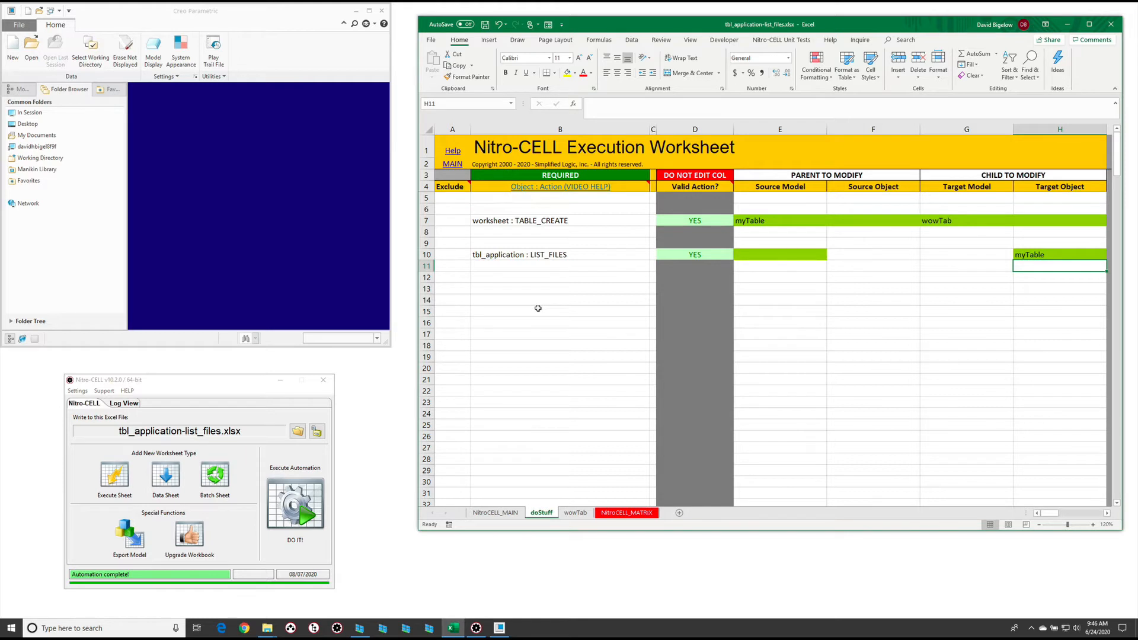
mouse_move(529, 280)
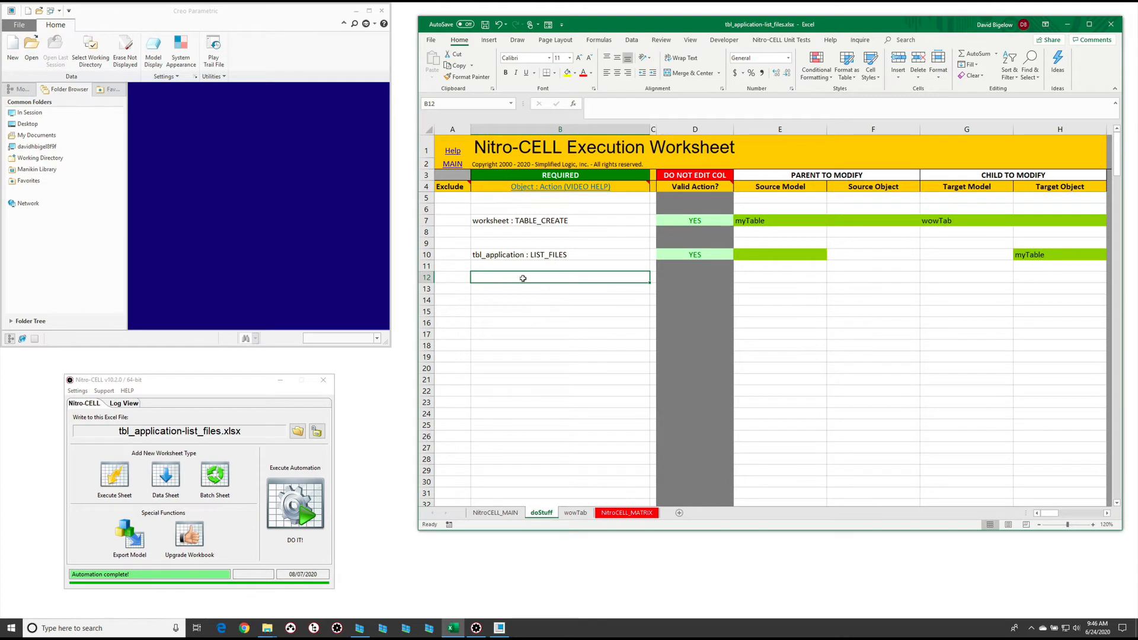
mouse_move(518, 289)
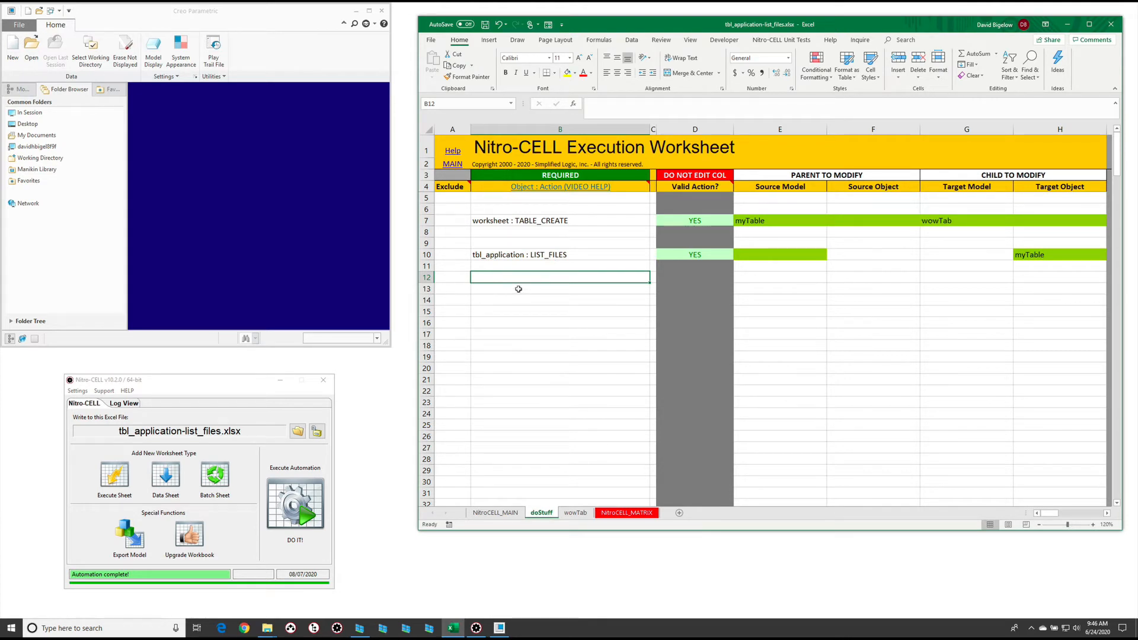
click(780, 254)
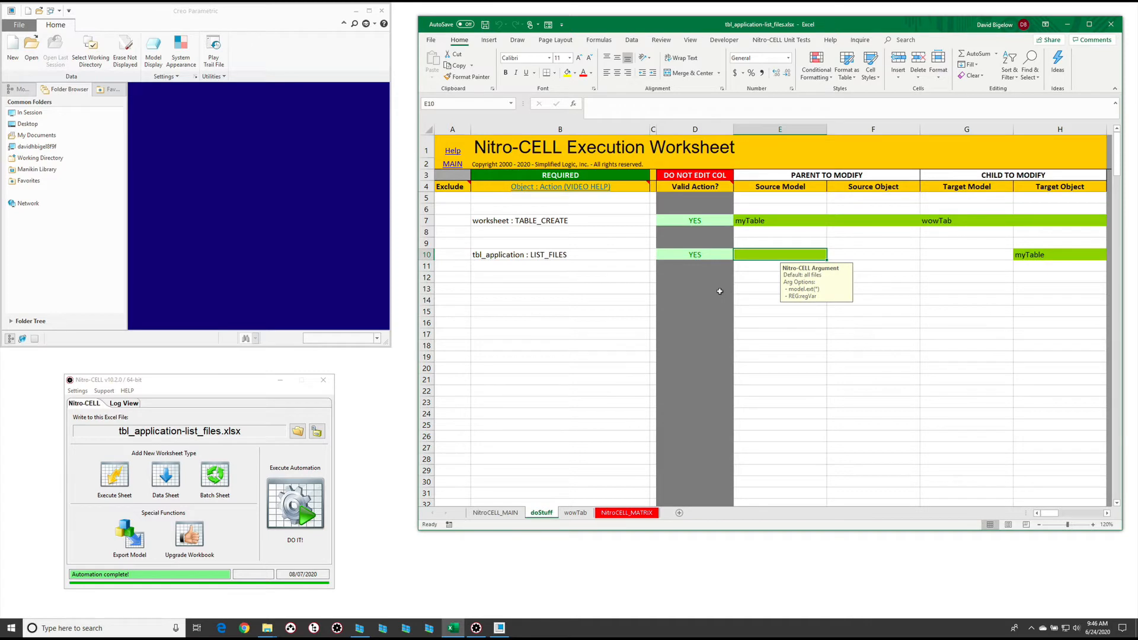
Change the row 12 source filter from basket.prt to screen.prt
text(basket.prt)
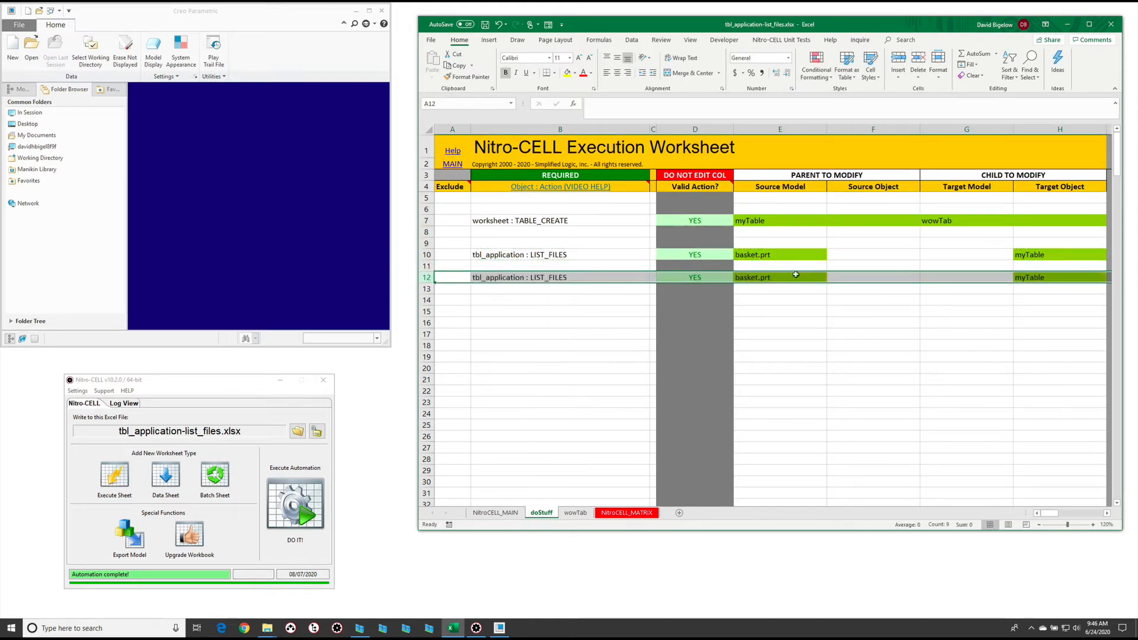
double_click(753, 278)
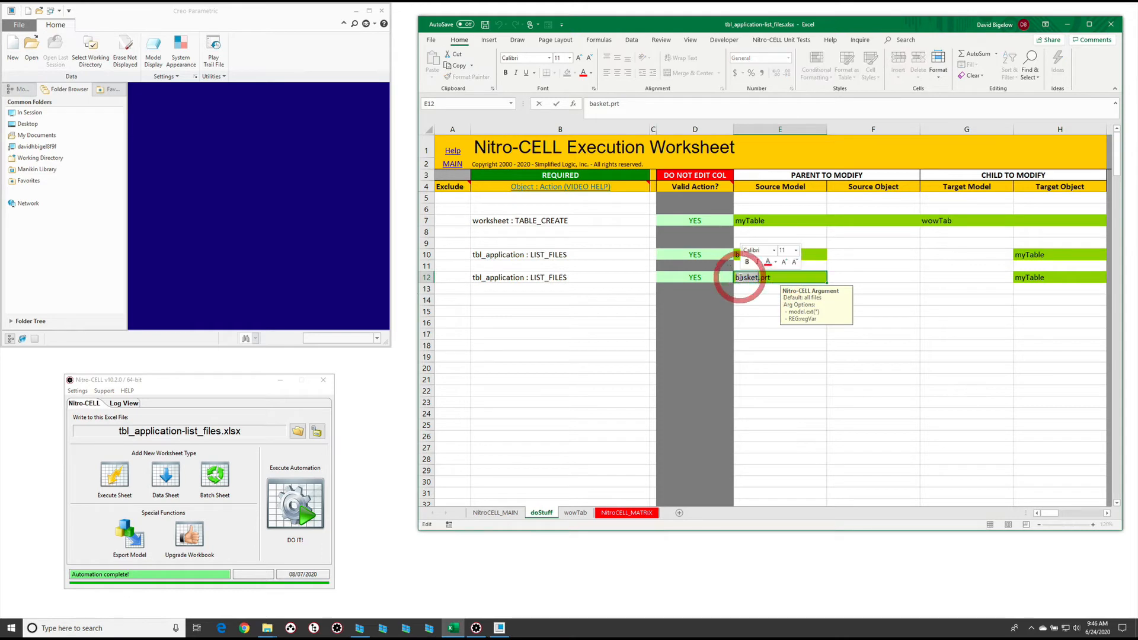
text(scree.prt)
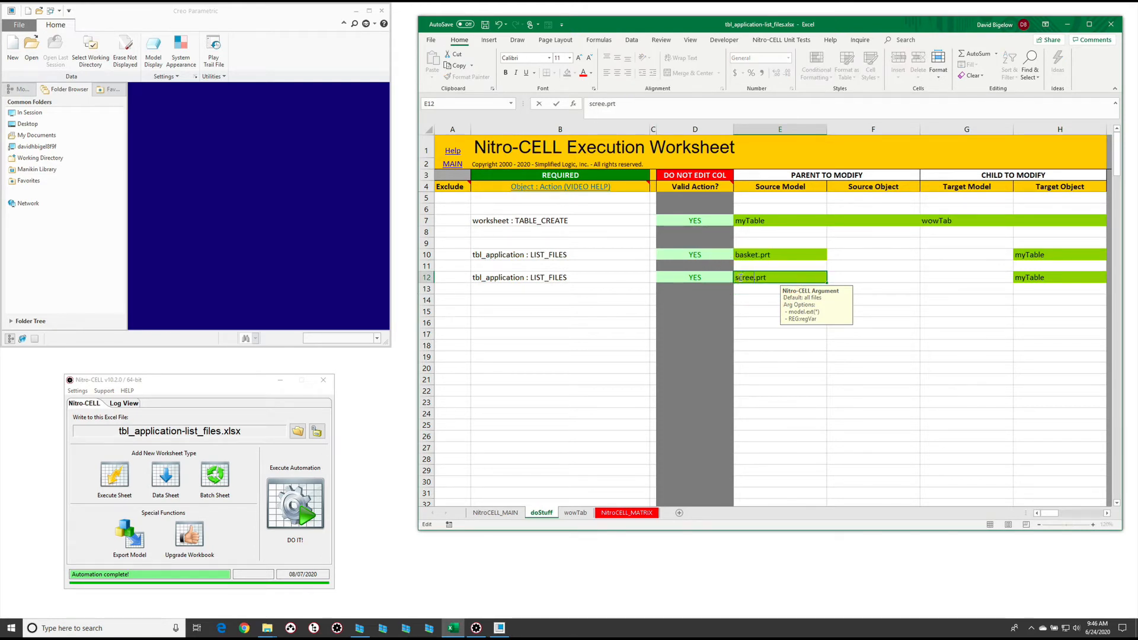
Run DO IT! and check that wowTab's myTable lists BASKET.PRT and SCREEN.PRT
click(295, 505)
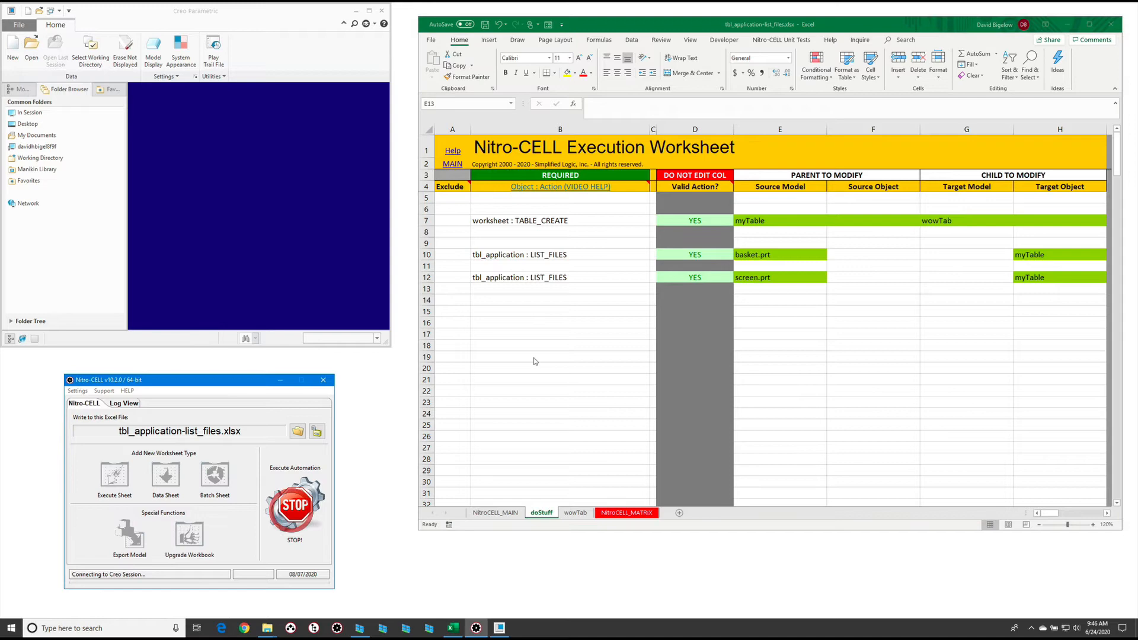
click(295, 506)
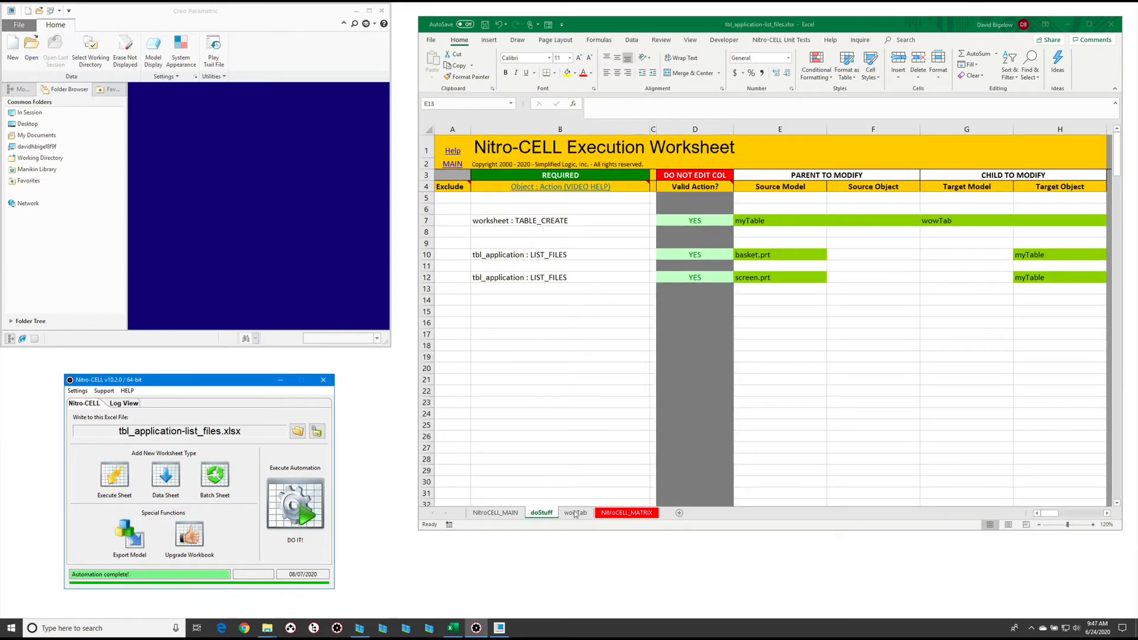
click(576, 512)
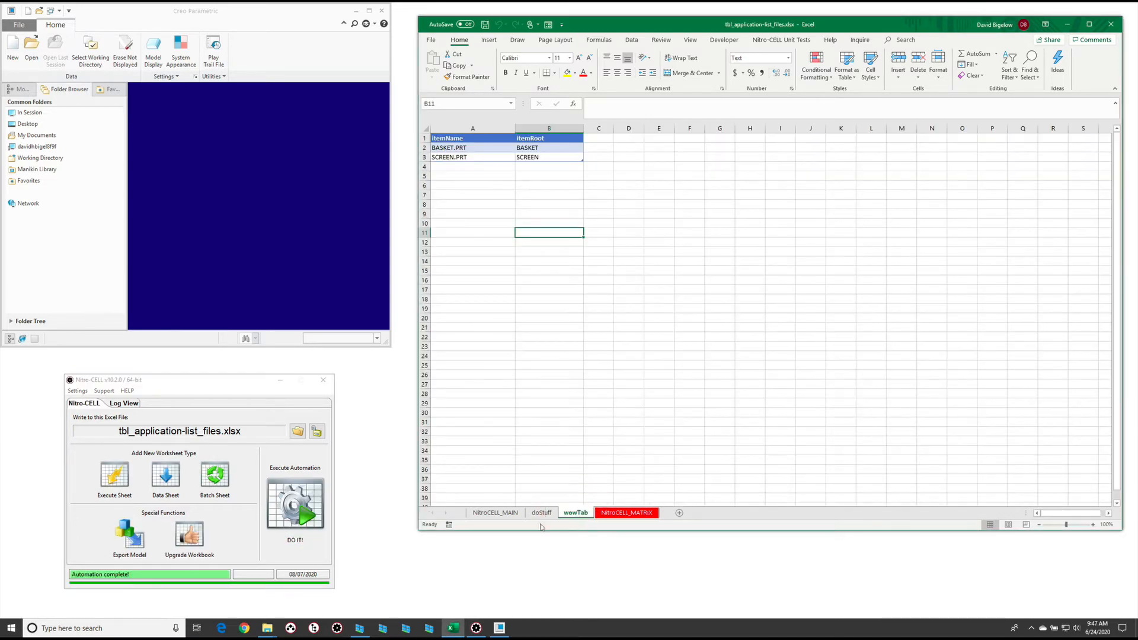
click(542, 512)
text(*.)
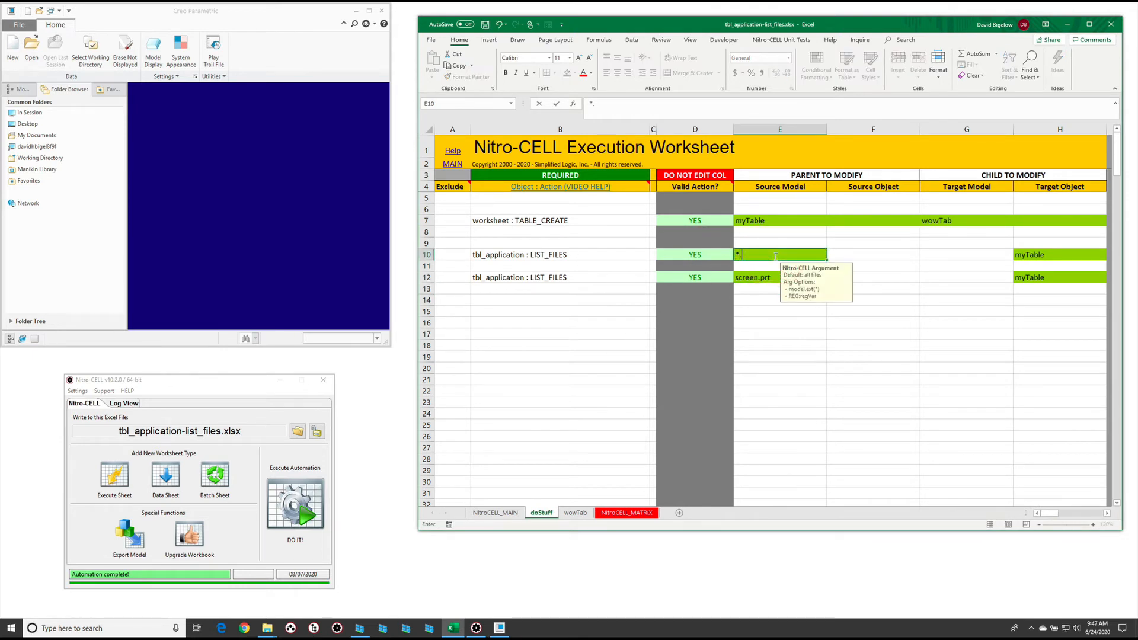
Set E10 to *.prt and E12 to *.asm, run, and review the listed files on wowTab
click(780, 276)
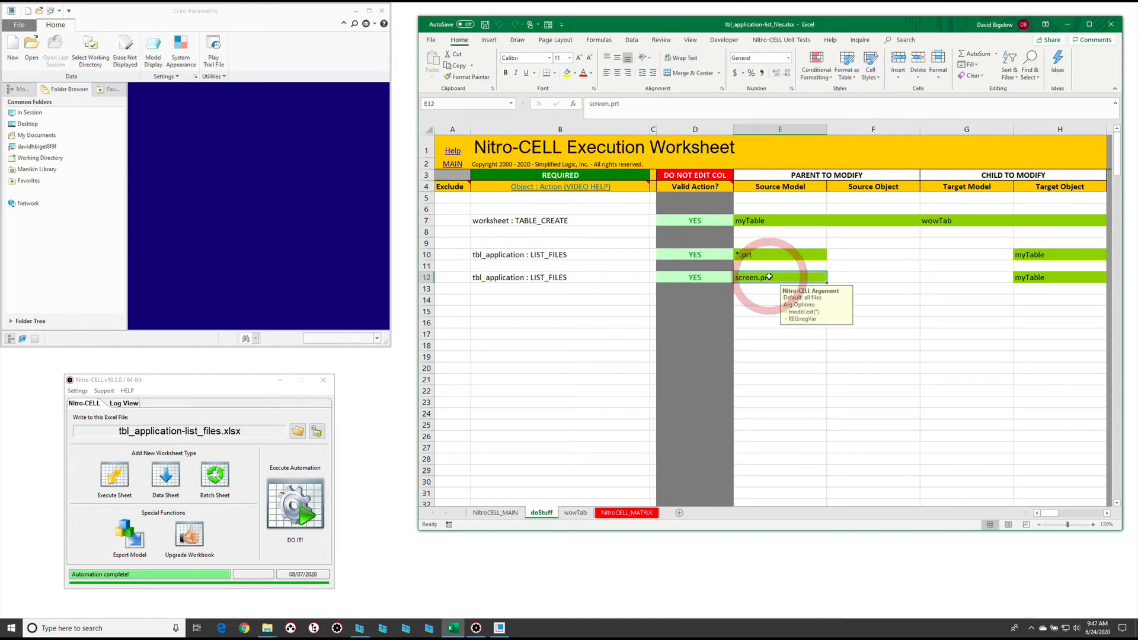
text(*.asm)
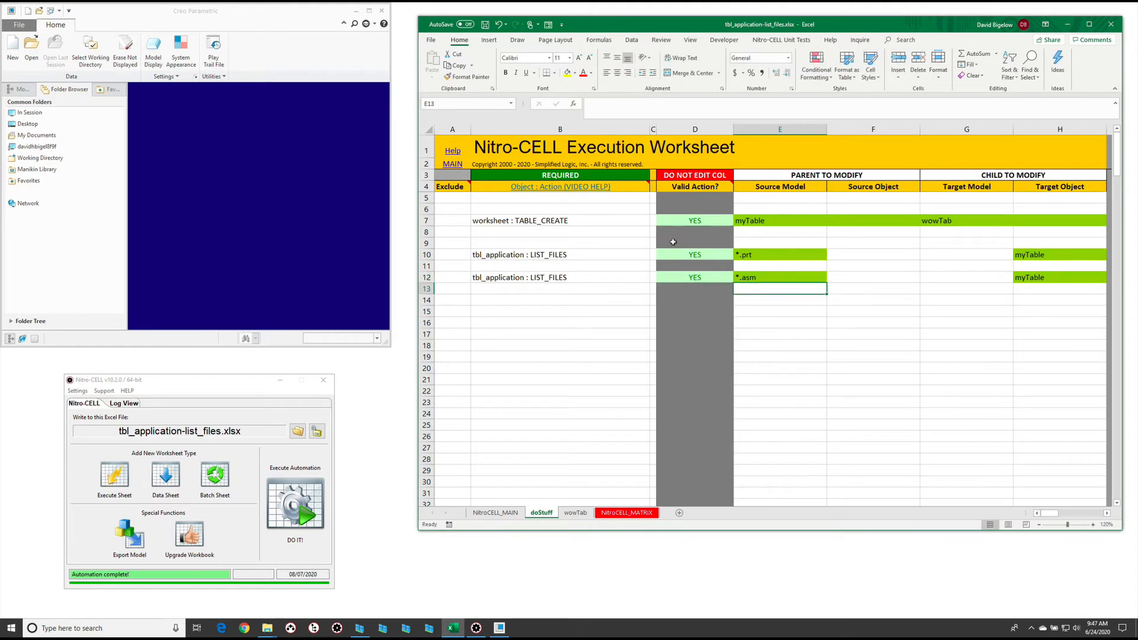
mouse_move(541, 245)
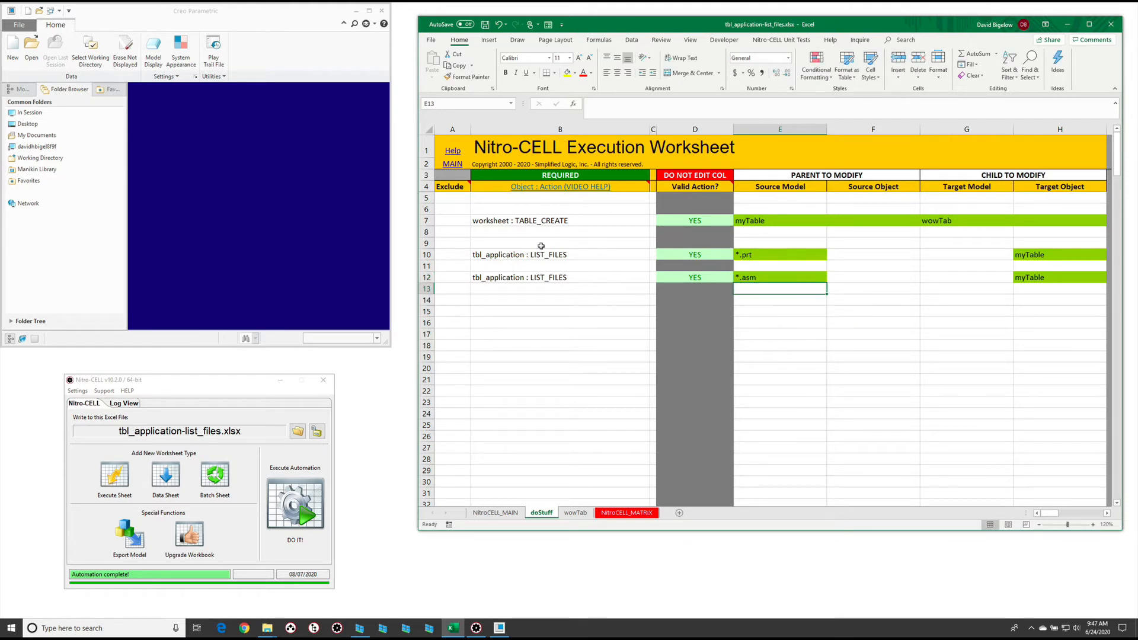
mouse_move(205, 517)
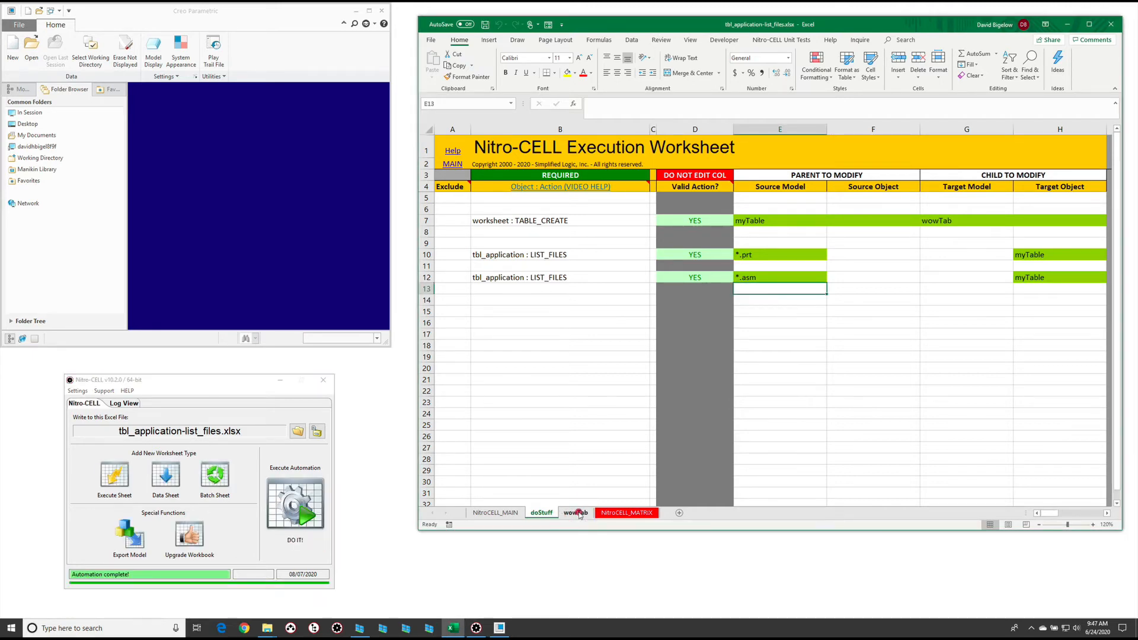
click(574, 512)
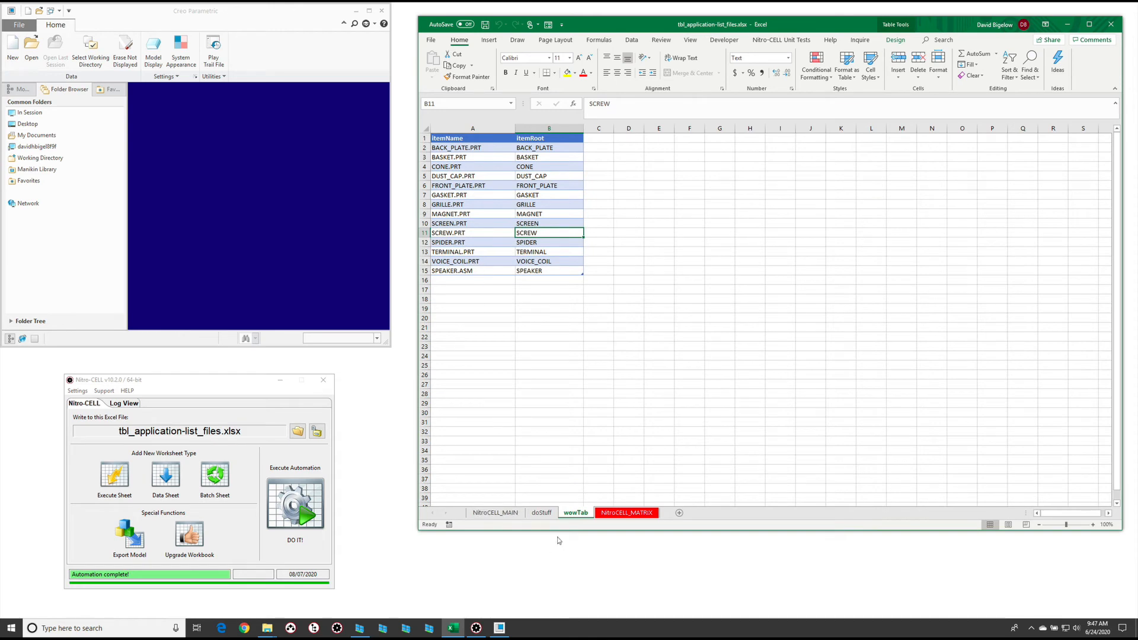
mouse_move(479, 271)
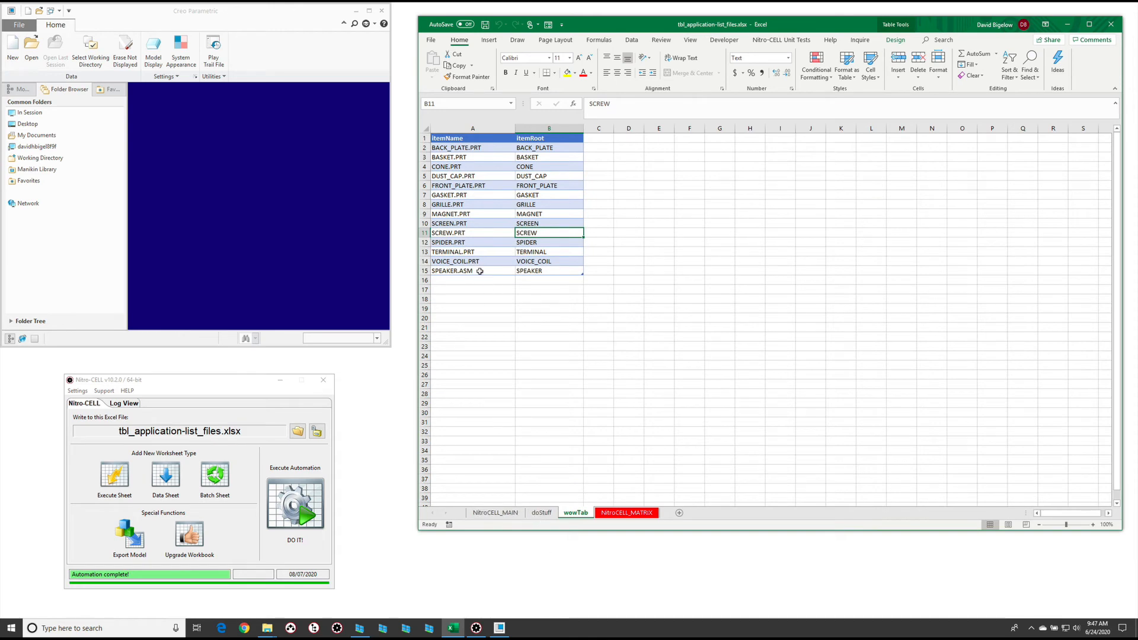
click(542, 512)
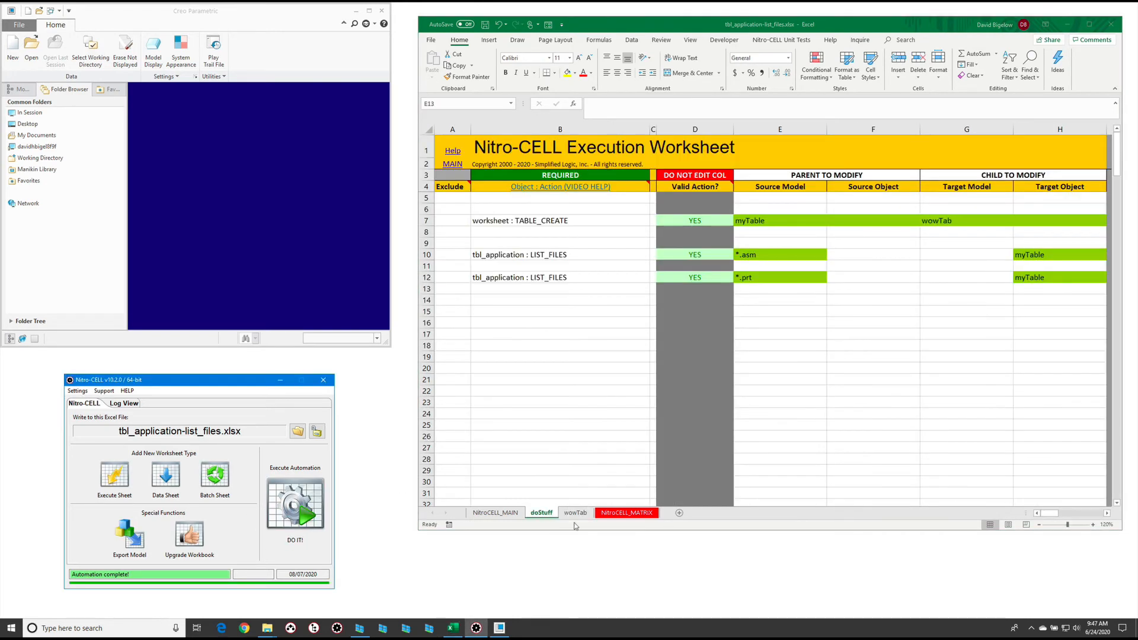
Swap to *.asm then *.prt, rerun, and confirm SPEAKER.ASM heads the wowTab list
click(575, 512)
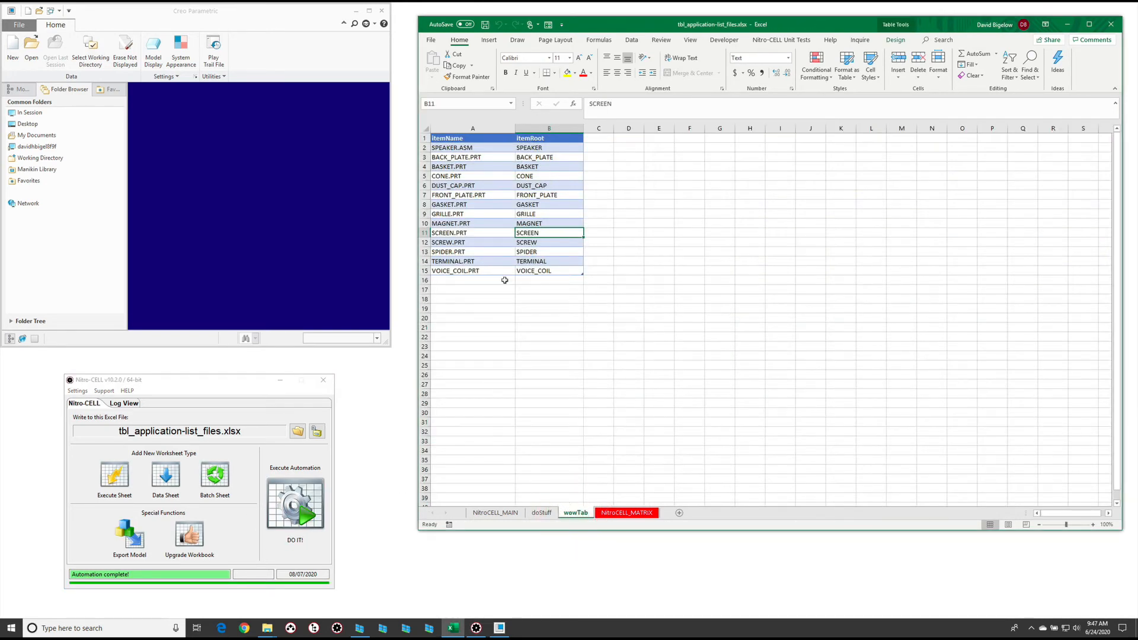
click(540, 512)
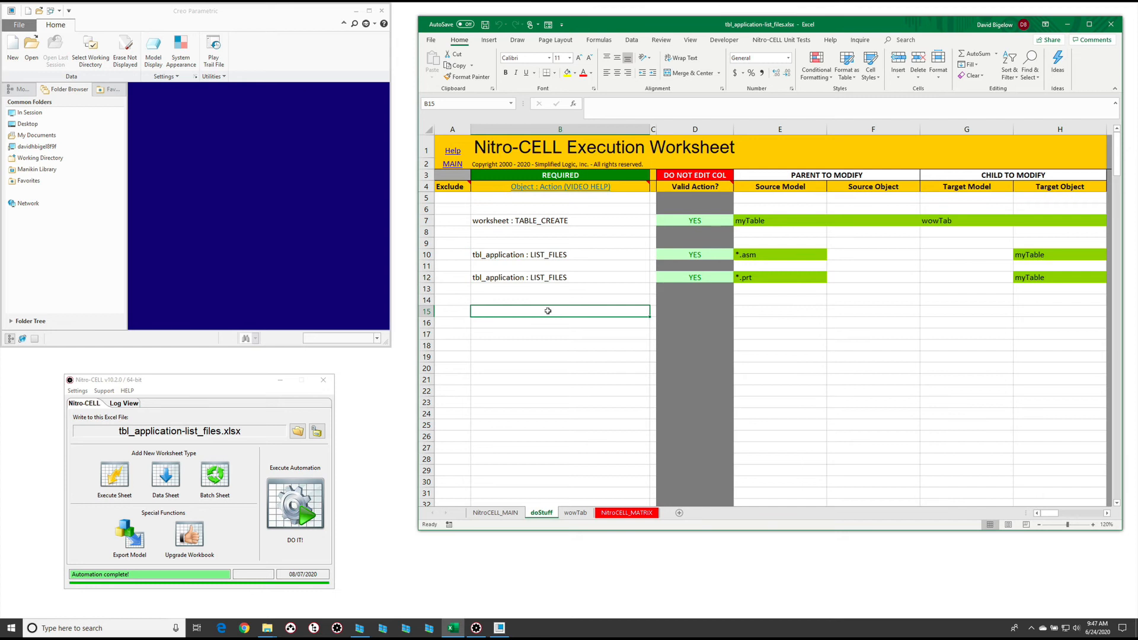
Add a tbl_model : OPEN row with source TBL:myTable in row 15 and run it
text(=nc_command[open)
click(780, 311)
text(TBL)
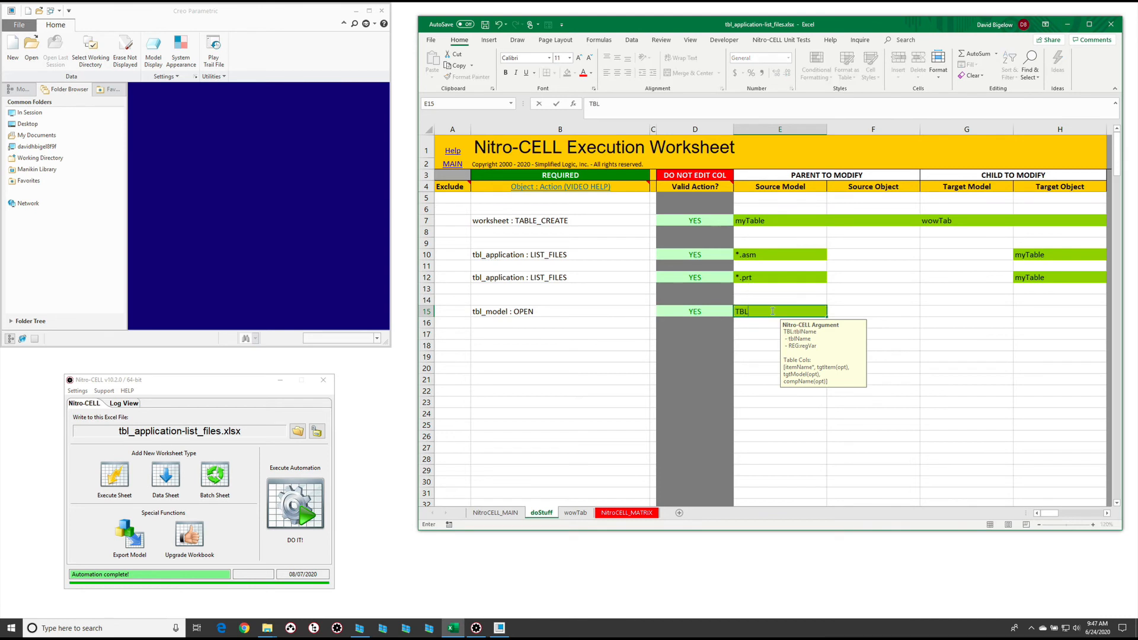
text(:myTable)
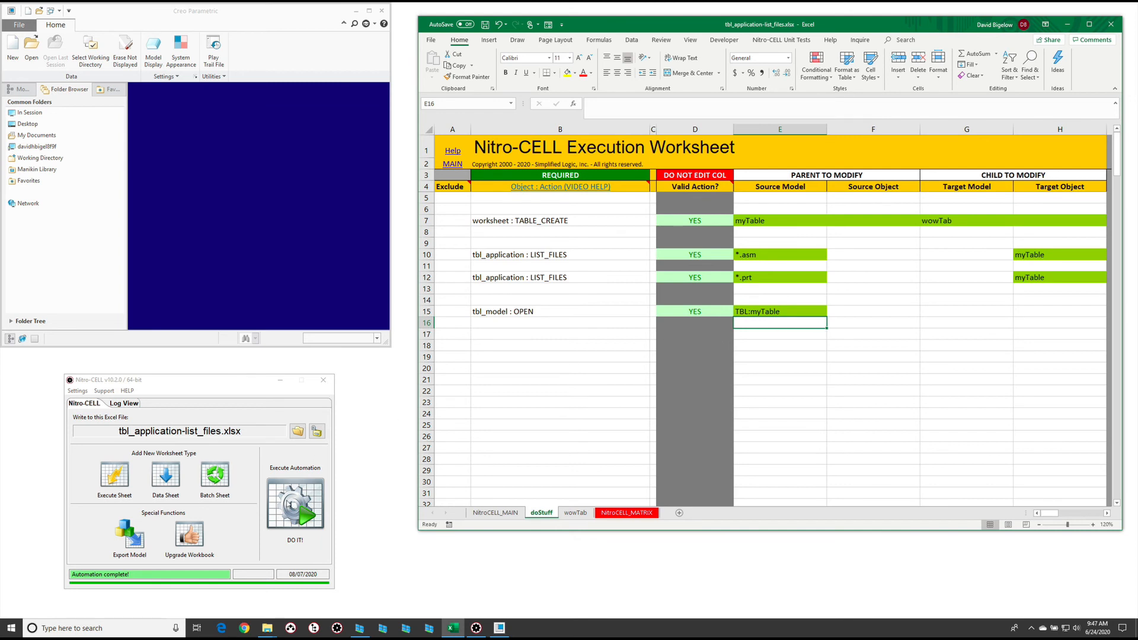
click(295, 505)
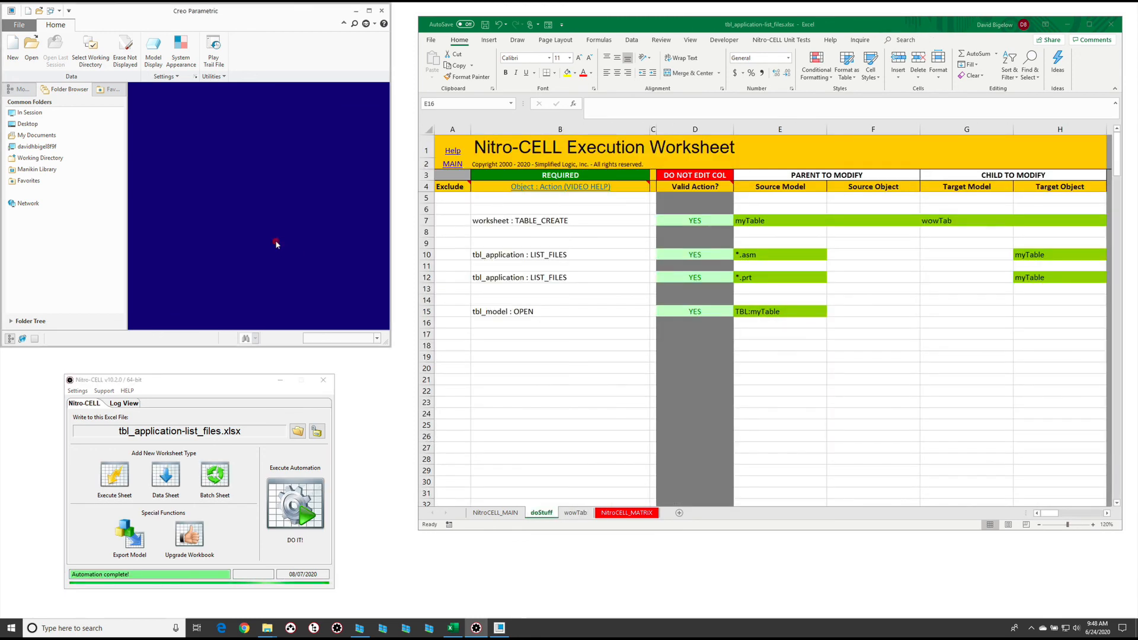
In Creo's File Open browser, show In Session files to confirm the speaker parts loaded
click(31, 48)
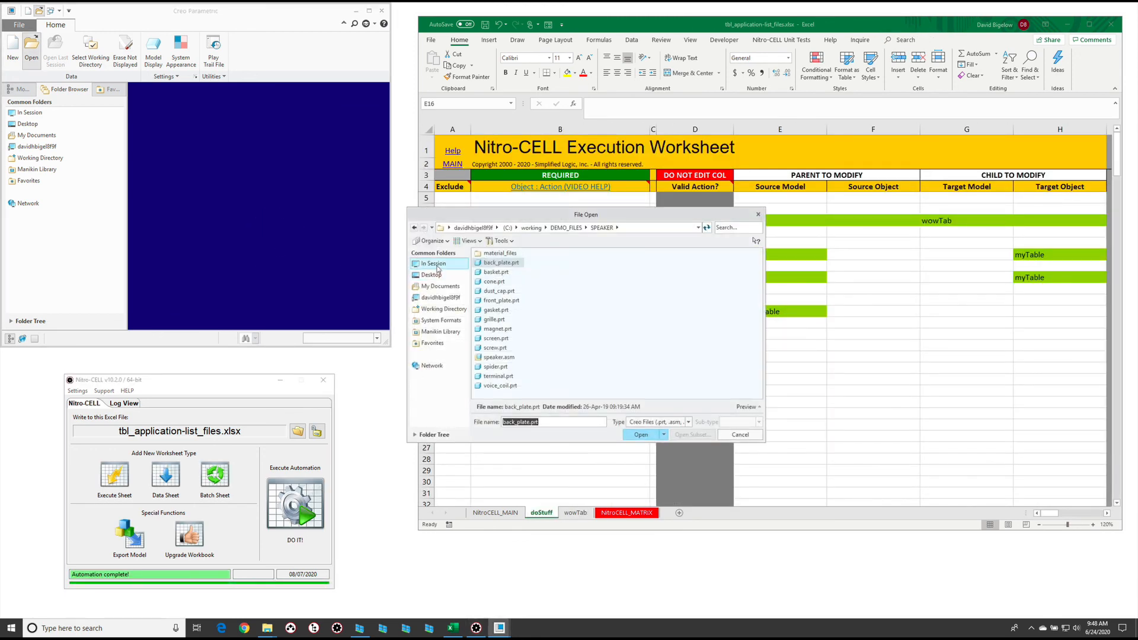
click(434, 263)
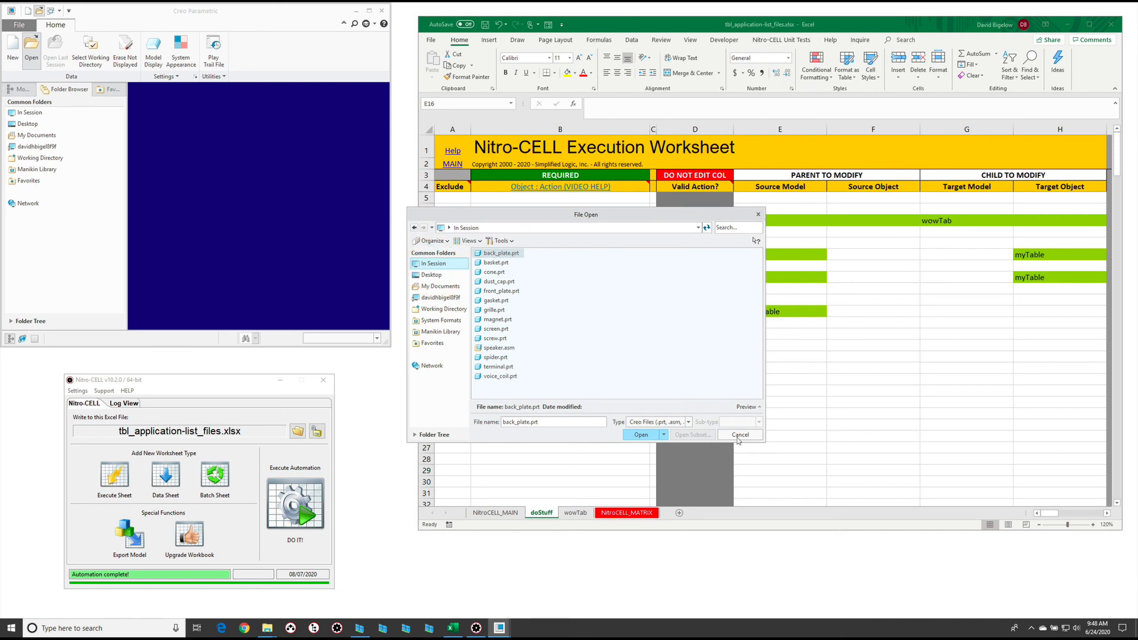